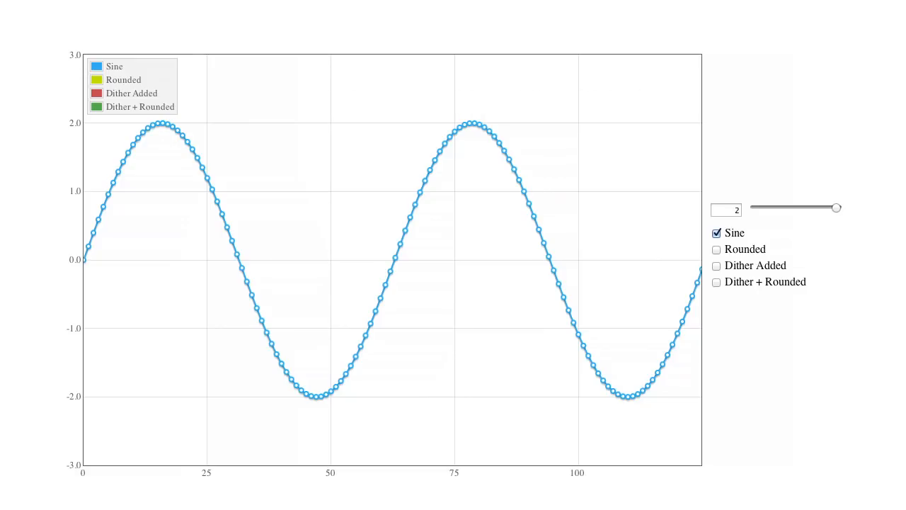
Tick Rounded to plot the stepped rounded series over the amplitude-2 sine wave.
left_click(715, 249)
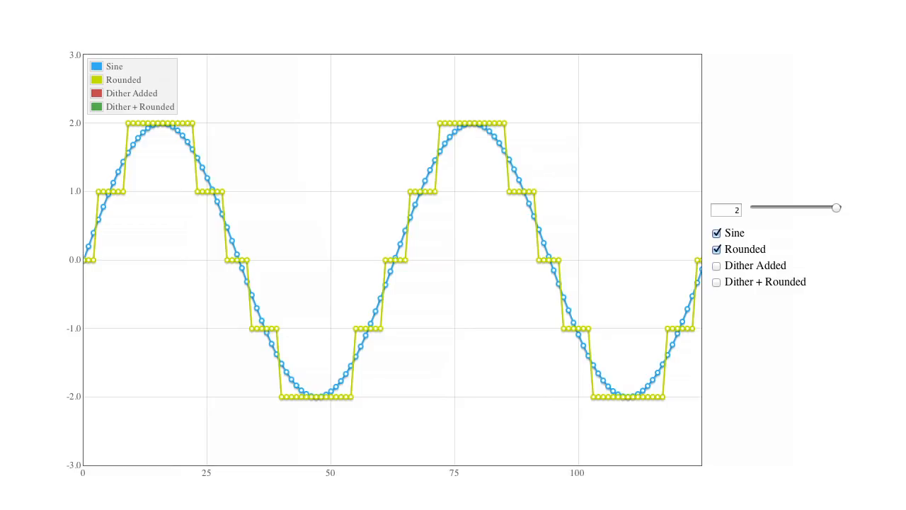
left_click_drag(837, 207, 825, 208)
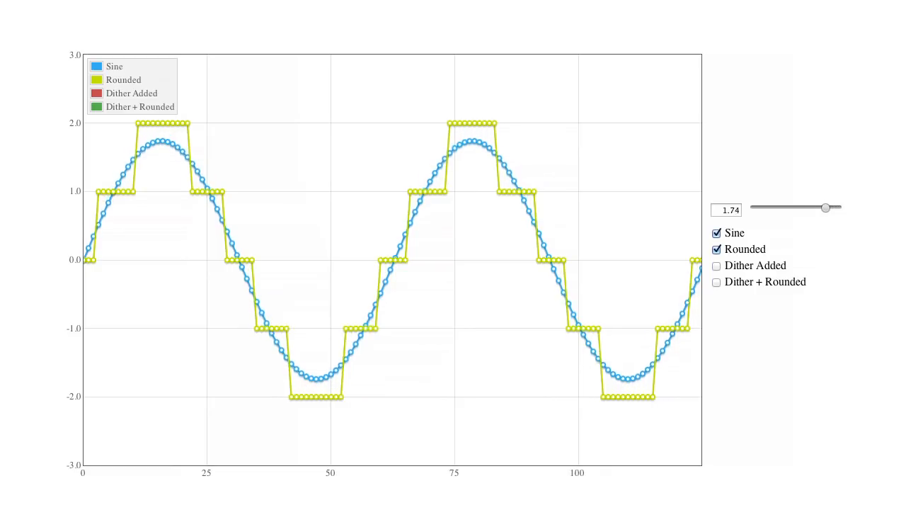
left_click_drag(825, 207, 800, 207)
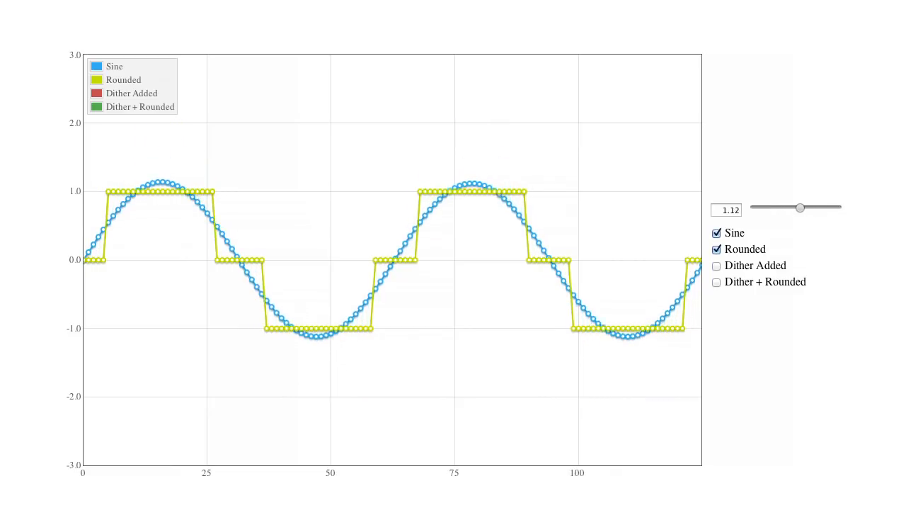
left_click_drag(800, 207, 786, 207)
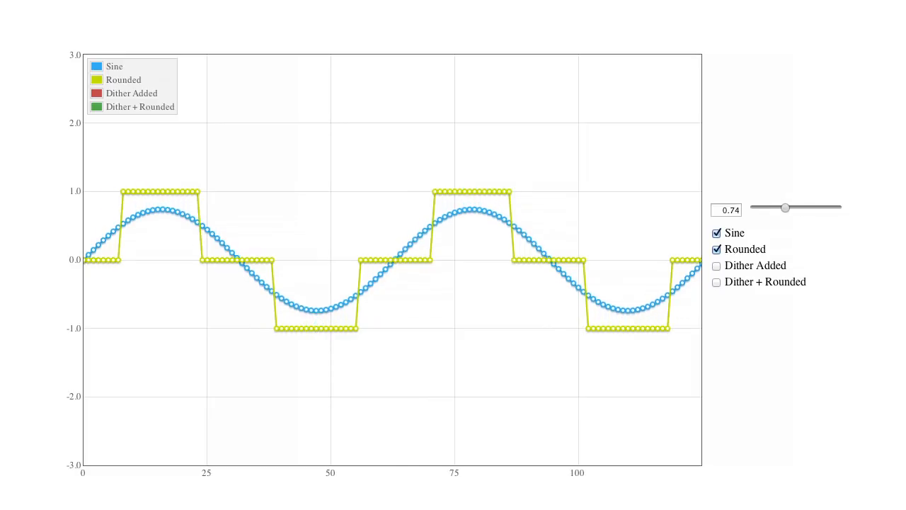
left_click_drag(785, 208, 762, 207)
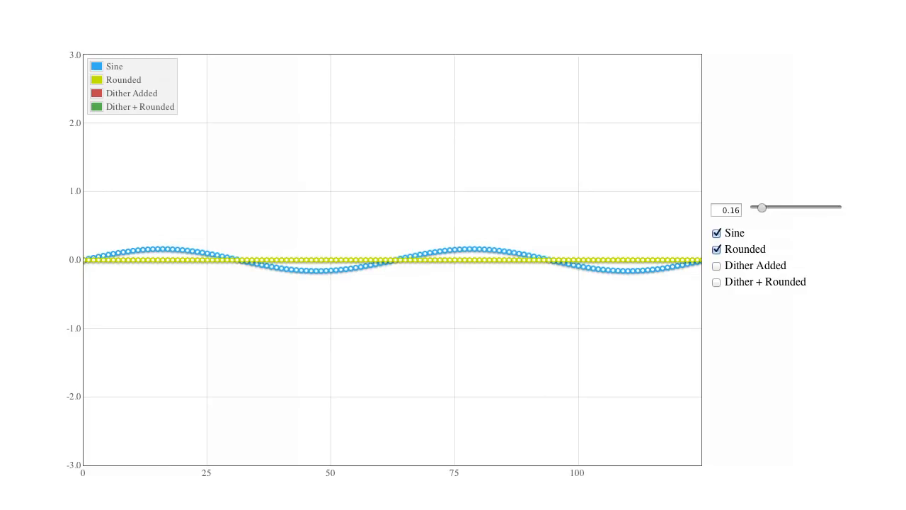
left_click_drag(761, 208, 774, 207)
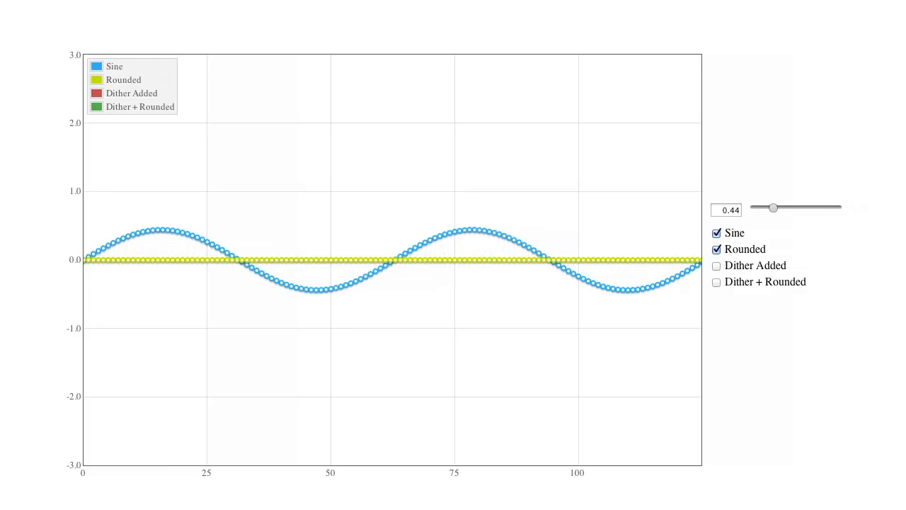
left_click_drag(774, 208, 776, 207)
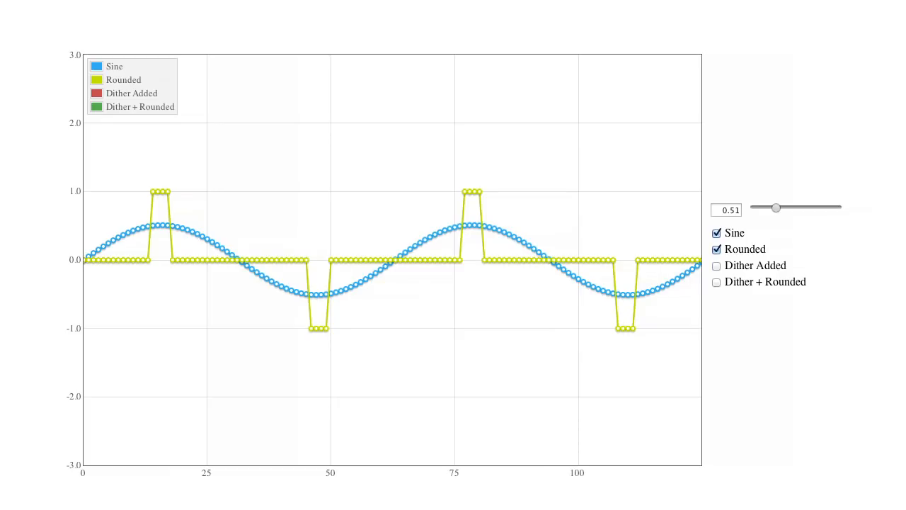
left_click_drag(776, 208, 815, 208)
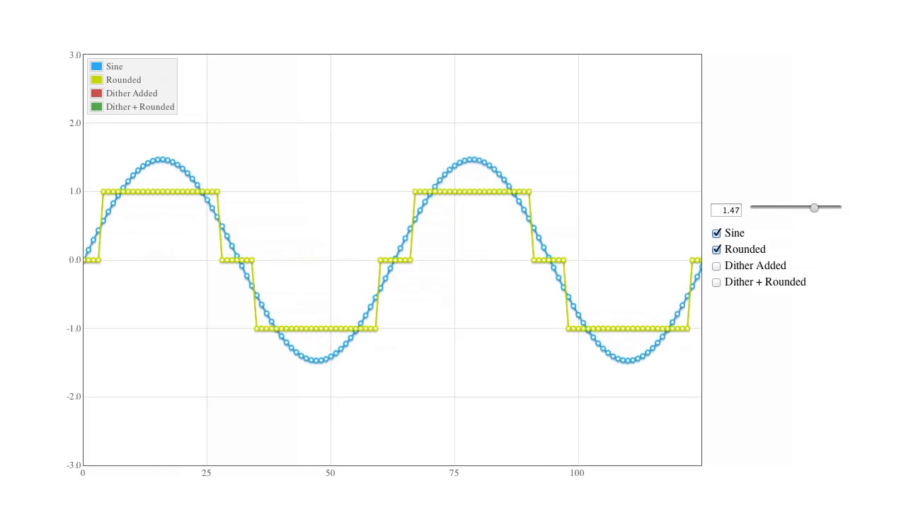
left_click_drag(814, 208, 839, 207)
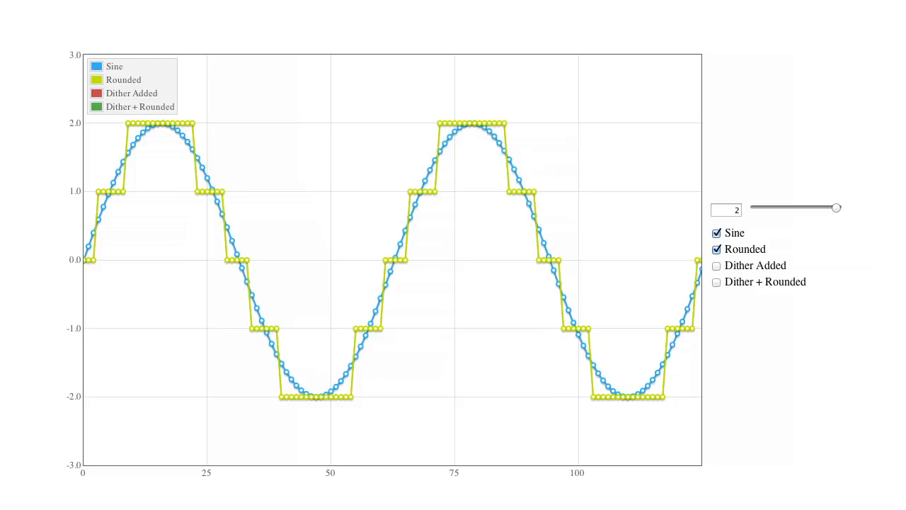
Swap the Rounded series for the Dither + Rounded series on the chart.
left_click(716, 249)
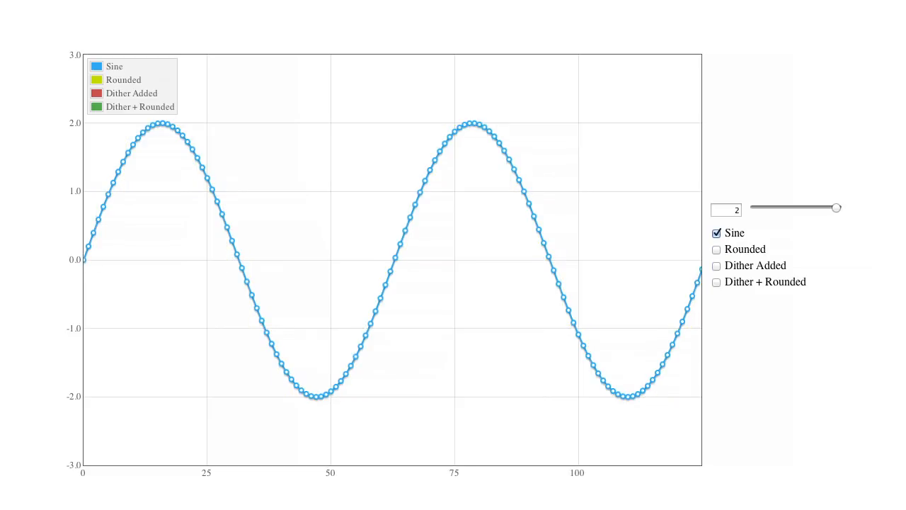
left_click(716, 266)
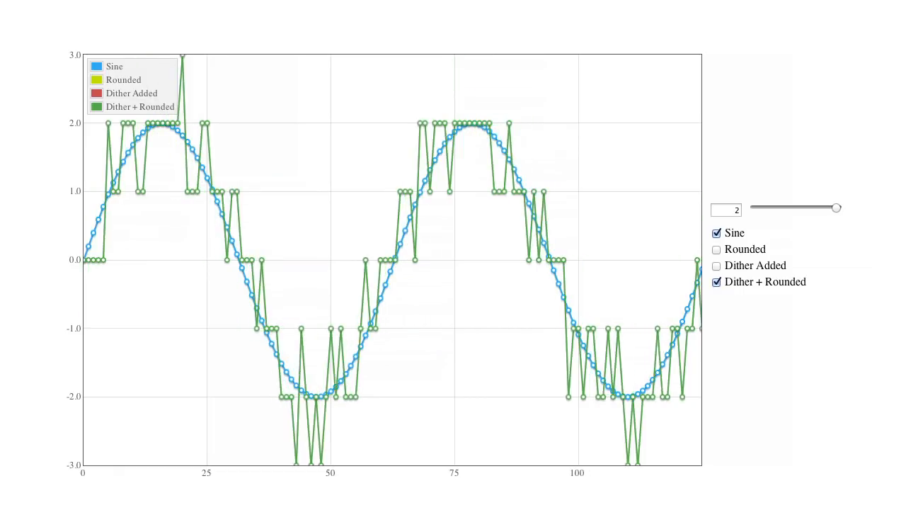
left_click_drag(838, 207, 780, 208)
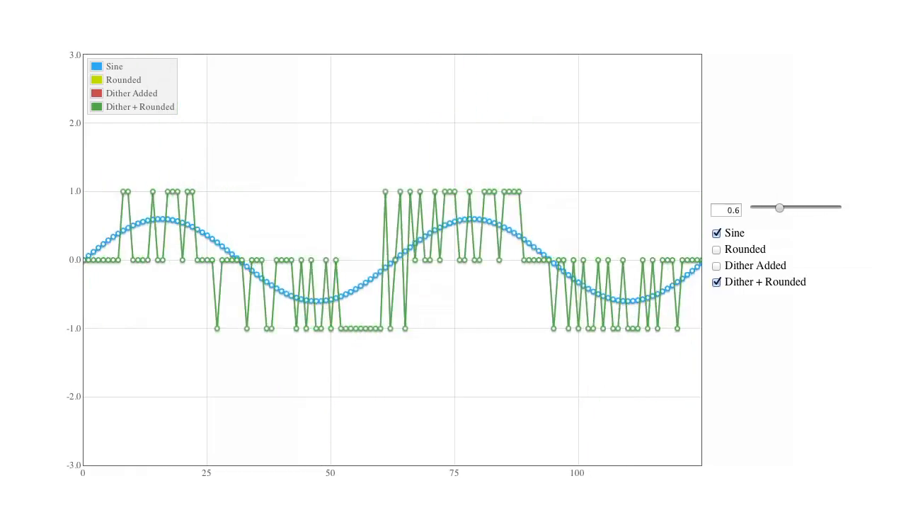
left_click_drag(779, 207, 755, 207)
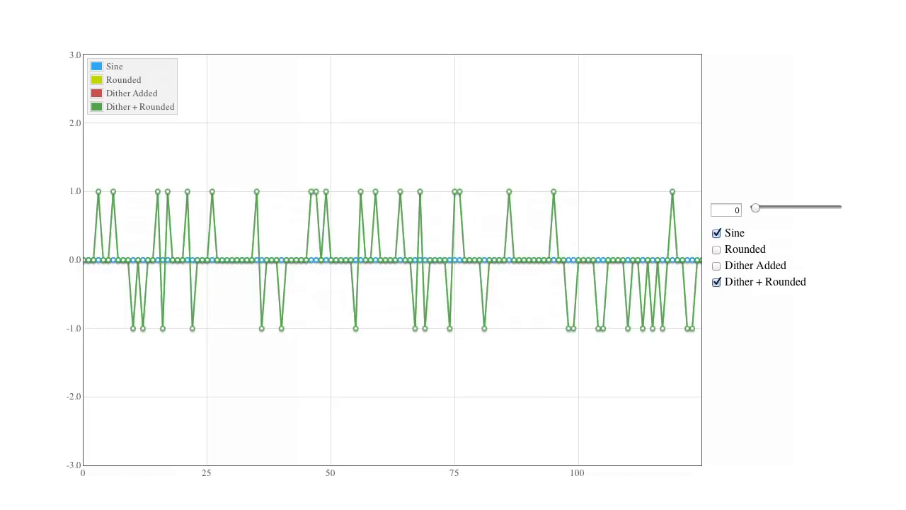
left_click_drag(756, 207, 759, 206)
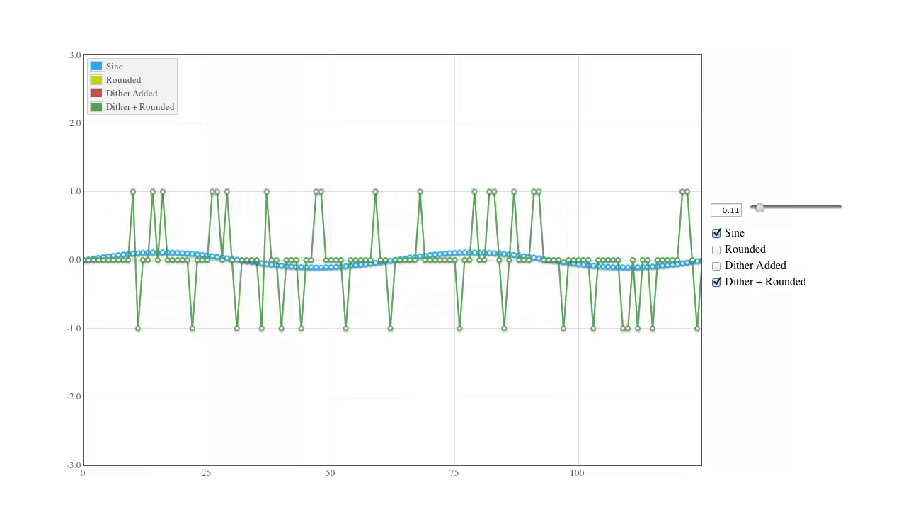
left_click_drag(759, 208, 768, 207)
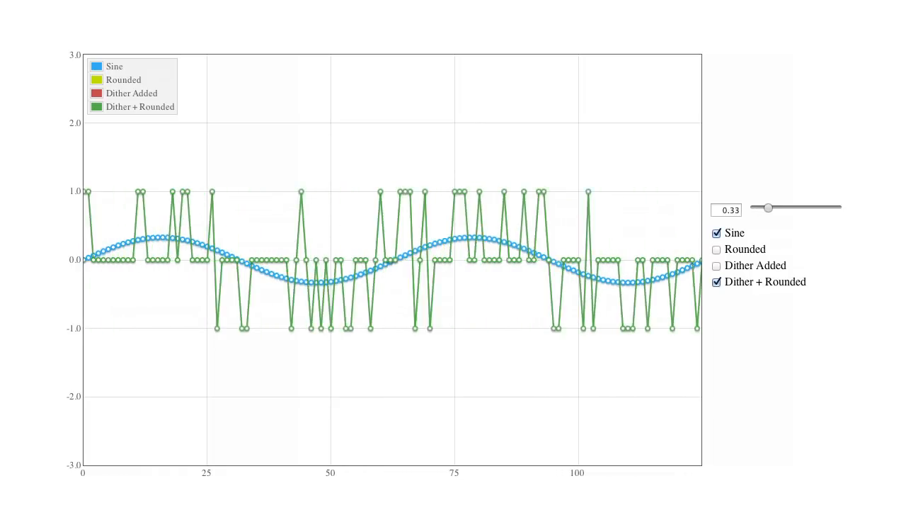
left_click_drag(768, 207, 775, 207)
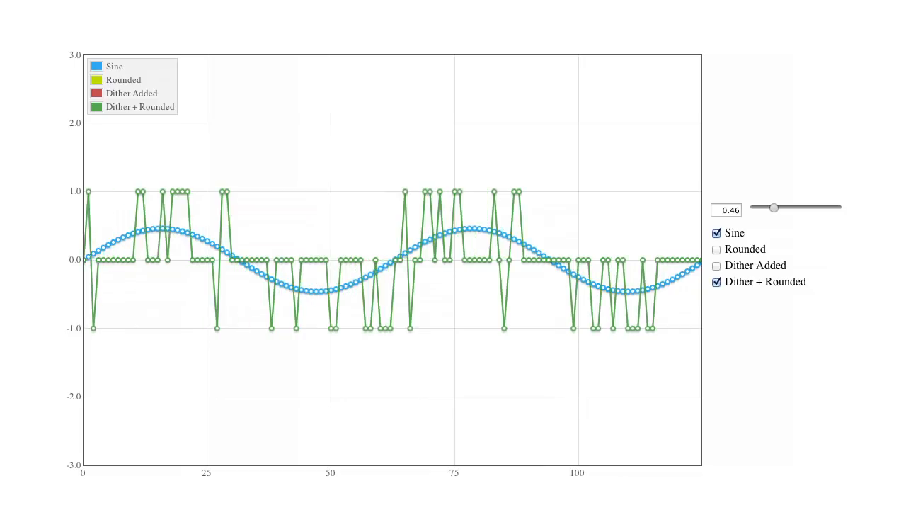
left_click_drag(773, 207, 779, 208)
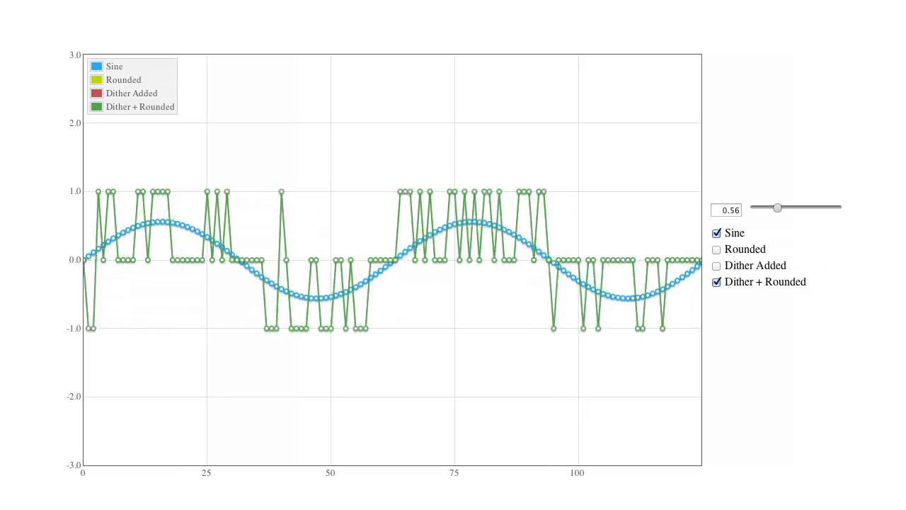
left_click_drag(777, 207, 803, 208)
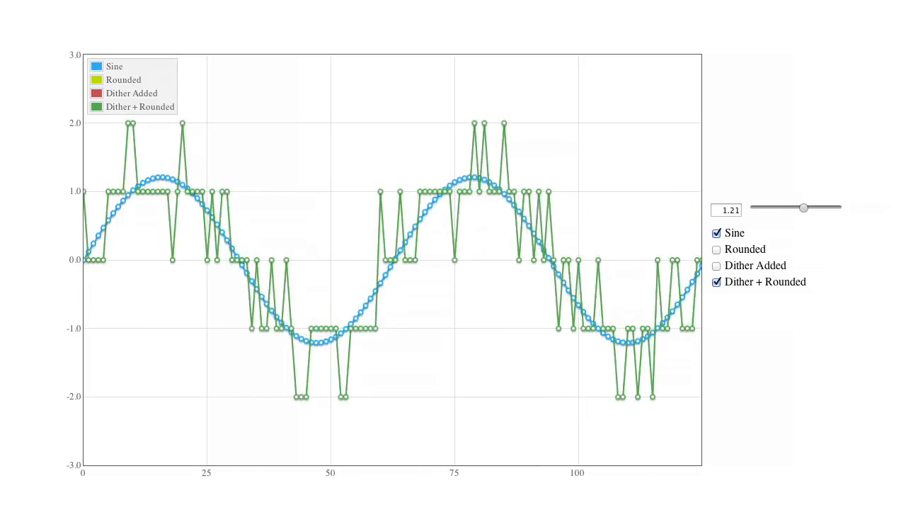
left_click_drag(804, 208, 832, 208)
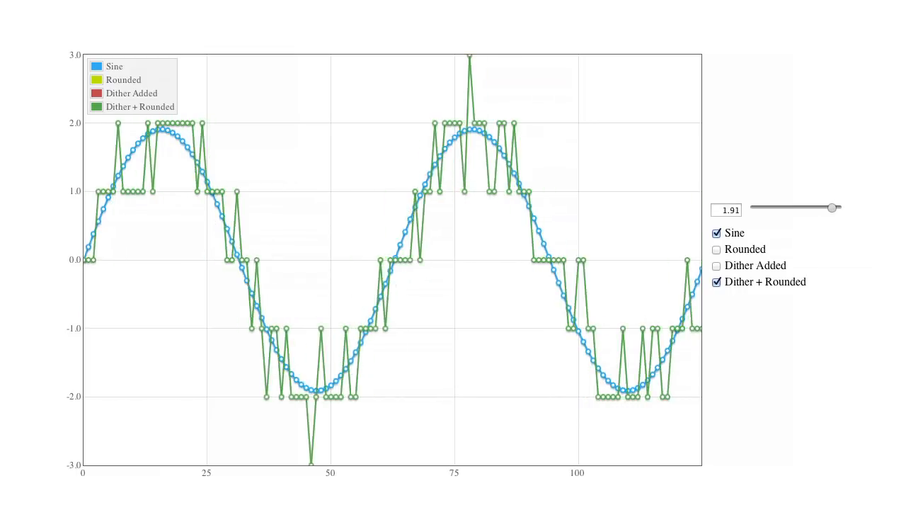
left_click_drag(829, 207, 837, 208)
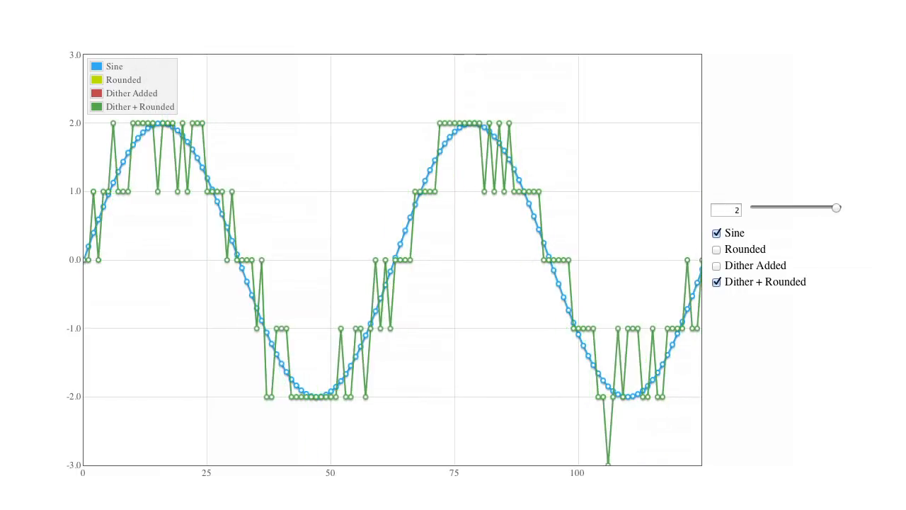